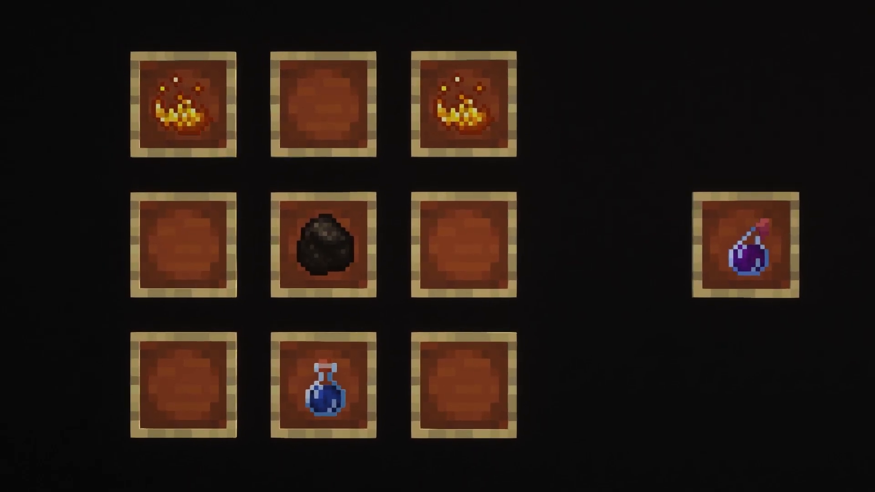
Respawn twice after dying to the mutant zombie's shock wave and the Mutant Enderman
{"action": "key", "text": "Escape"}
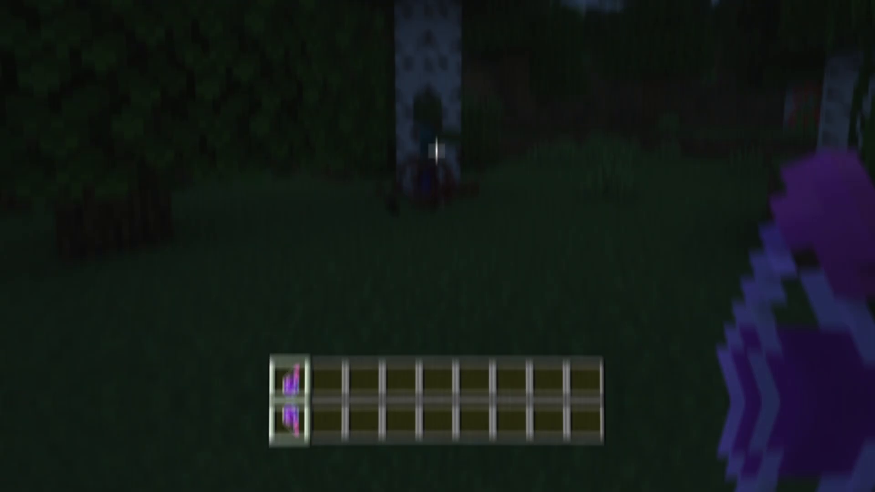
{"action": "mouse_move", "coordinate": [437, 246]}
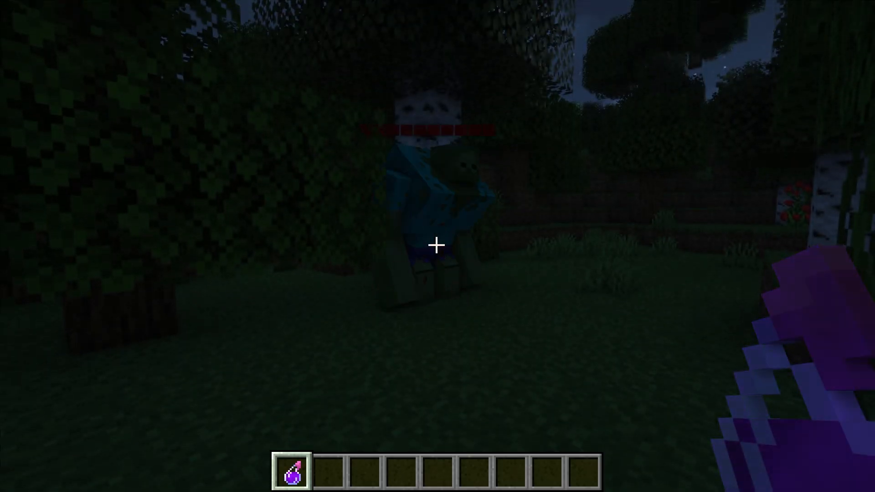
{"action": "mouse_move", "coordinate": [437, 246]}
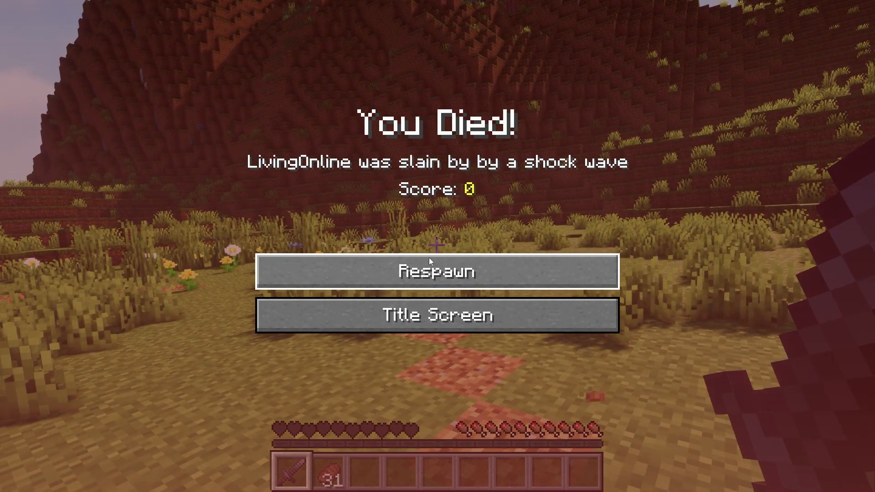
{"action": "left_click", "coordinate": [434, 272]}
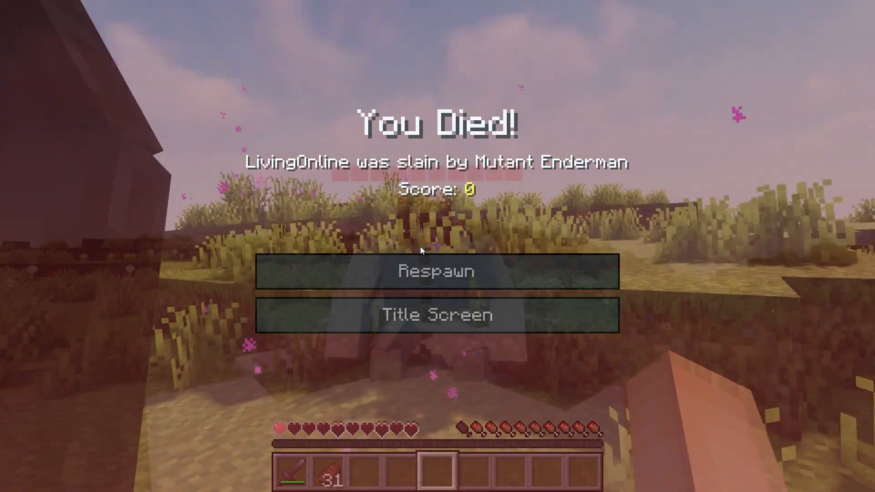
{"action": "left_click", "coordinate": [437, 272]}
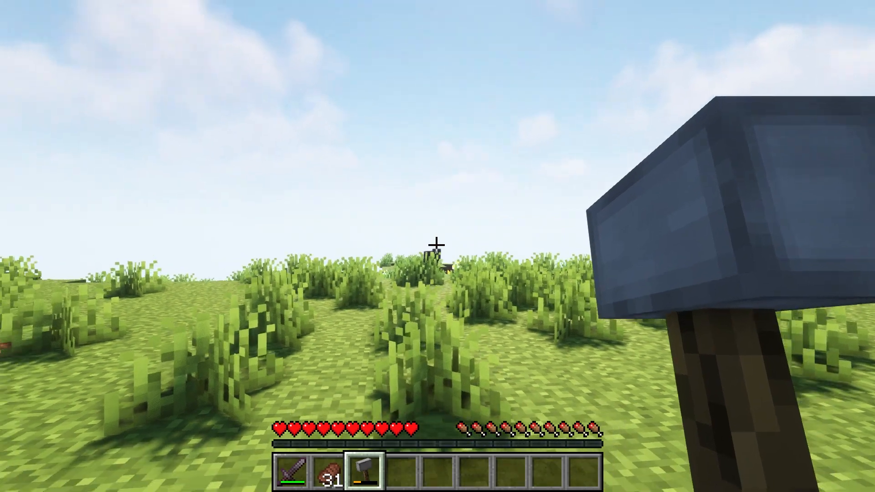
{"action": "mouse_move", "coordinate": [437, 246]}
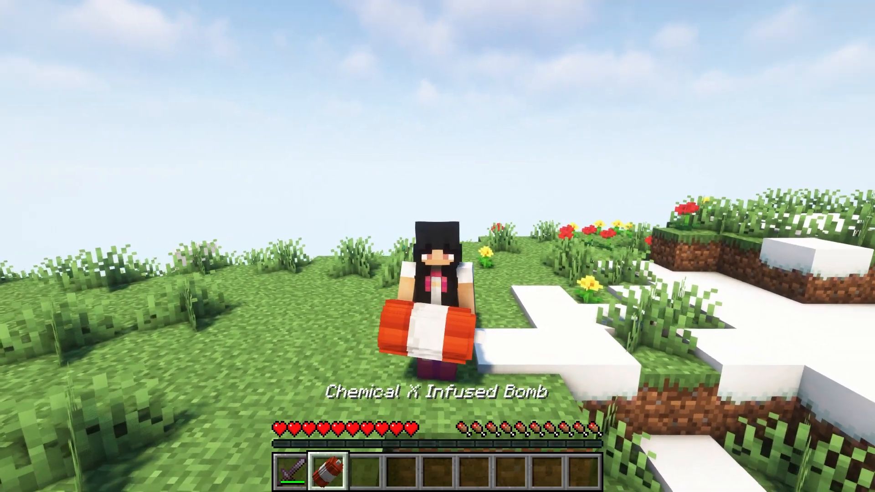
Bring up the inventory showing the sword and Ender Crystal in the hotbar
{"action": "key", "text": "e"}
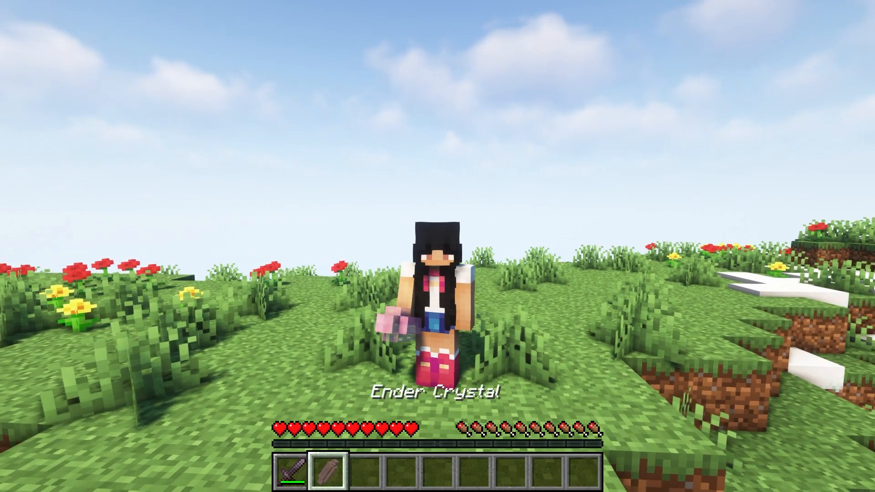
{"action": "key", "text": "e"}
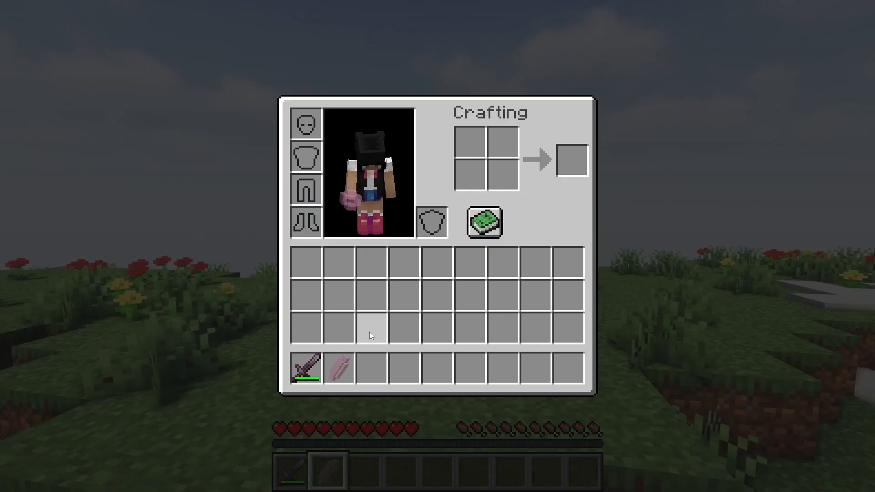
{"action": "mouse_move", "coordinate": [339, 370]}
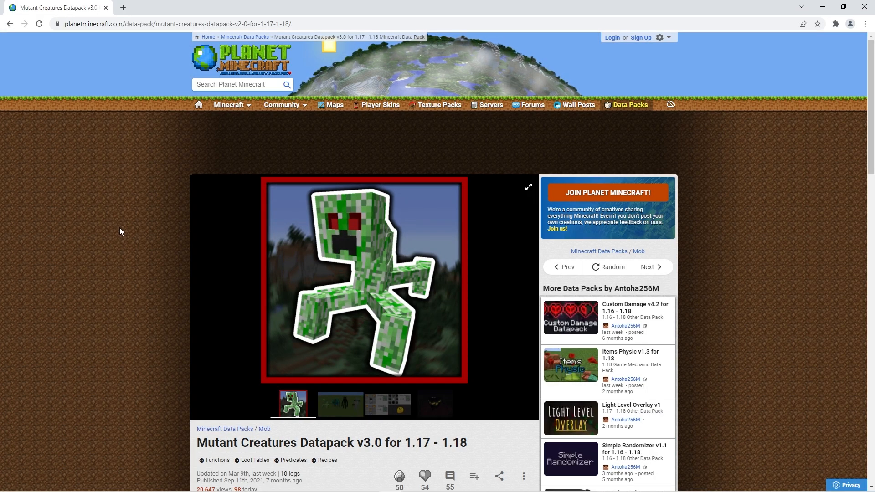
Follow the Mutant Creatures Datapack's Dropbox download link past the external-link notice
{"action": "scroll", "scroll_direction": "down", "scroll_amount": 3}
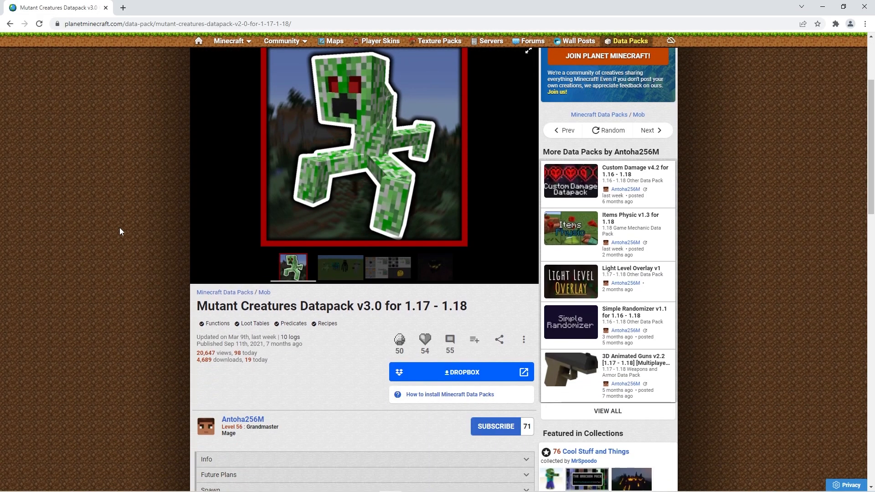
{"action": "mouse_move", "coordinate": [435, 372]}
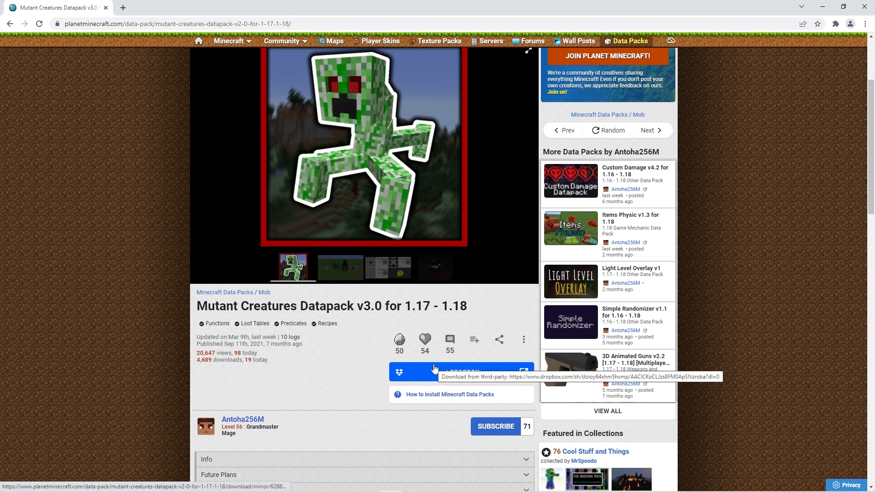
{"action": "left_click", "coordinate": [461, 372]}
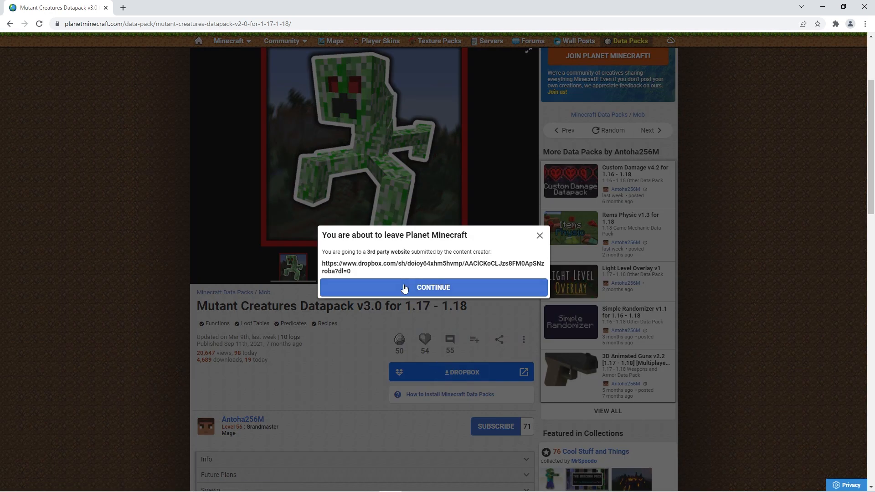
{"action": "left_click", "coordinate": [433, 286]}
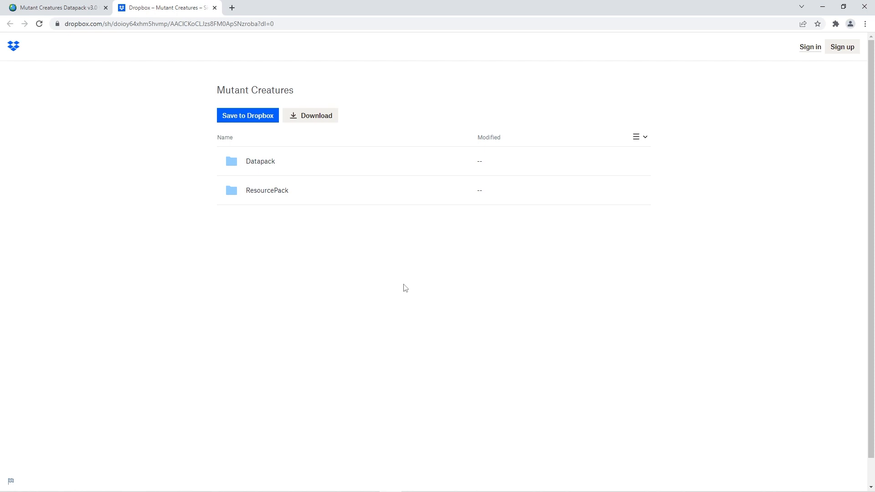
{"action": "mouse_move", "coordinate": [333, 218]}
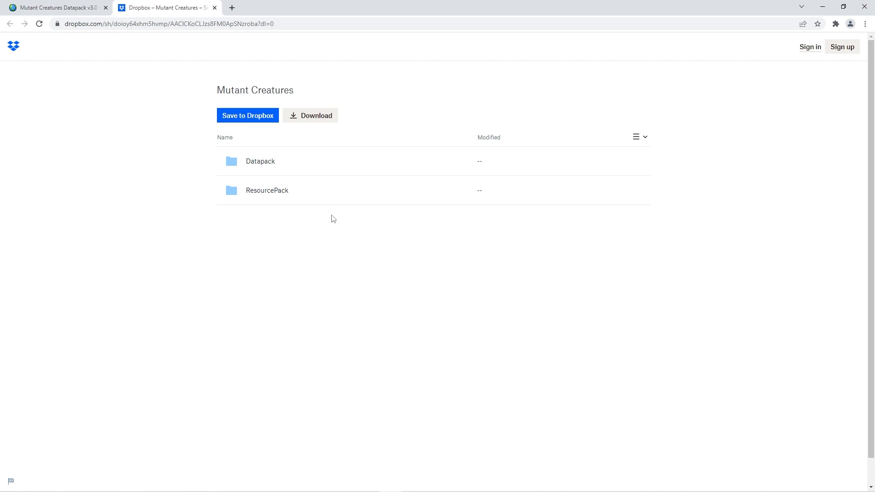
Download the mutant_creatures_dp v3.0 zip from the Datapack folder, then return to Mutant Creatures
{"action": "left_click", "coordinate": [260, 161]}
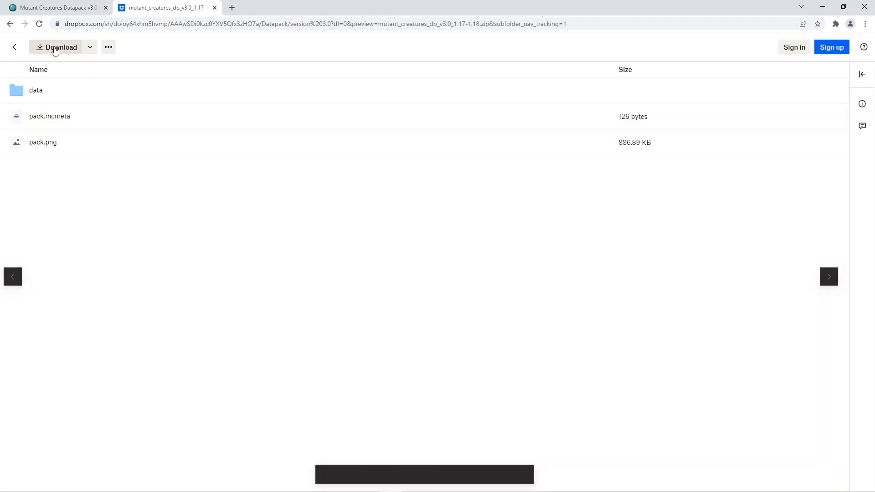
{"action": "left_click", "coordinate": [56, 47]}
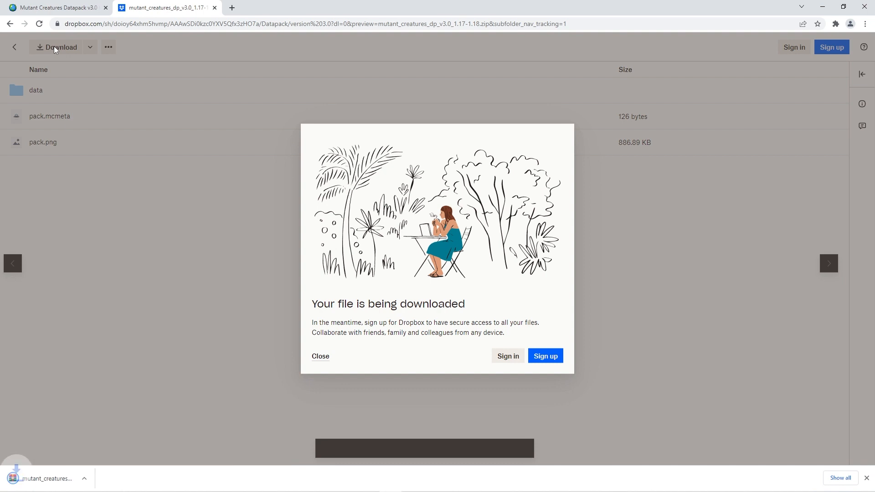
{"action": "left_click", "coordinate": [10, 24]}
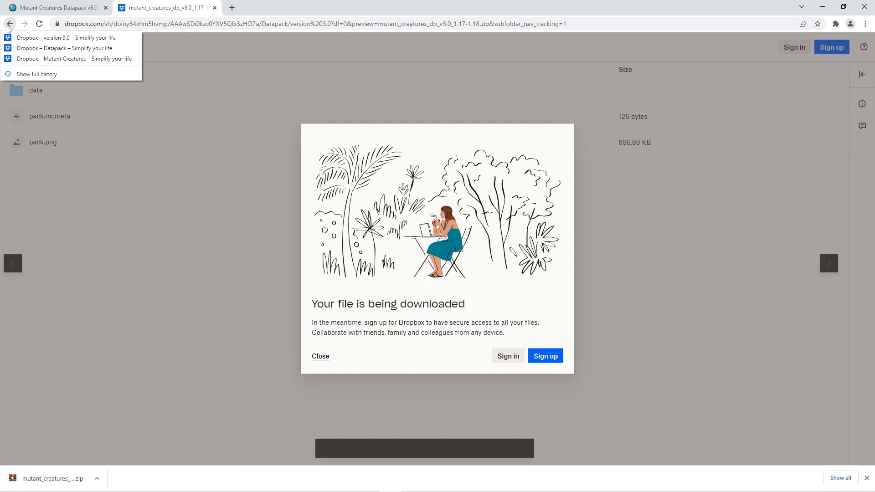
{"action": "left_click", "coordinate": [73, 59]}
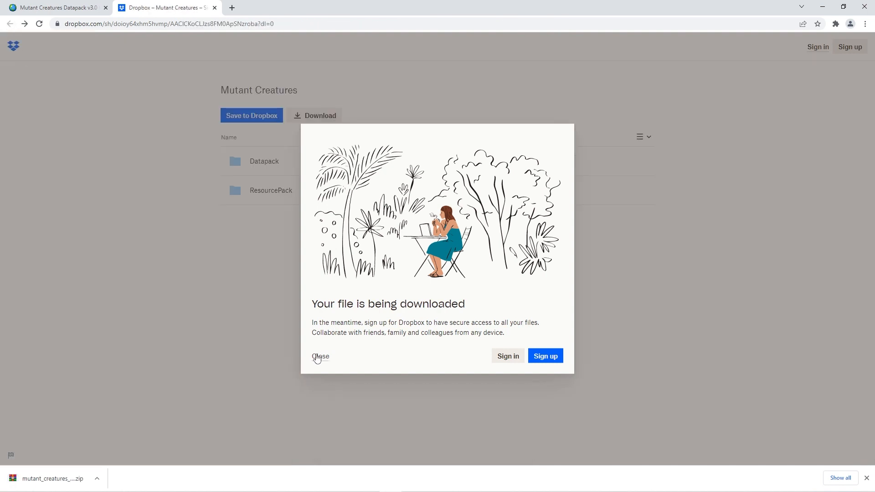
Dismiss the Dropbox download notice and move on to the ResourcePack zip
{"action": "left_click", "coordinate": [320, 357]}
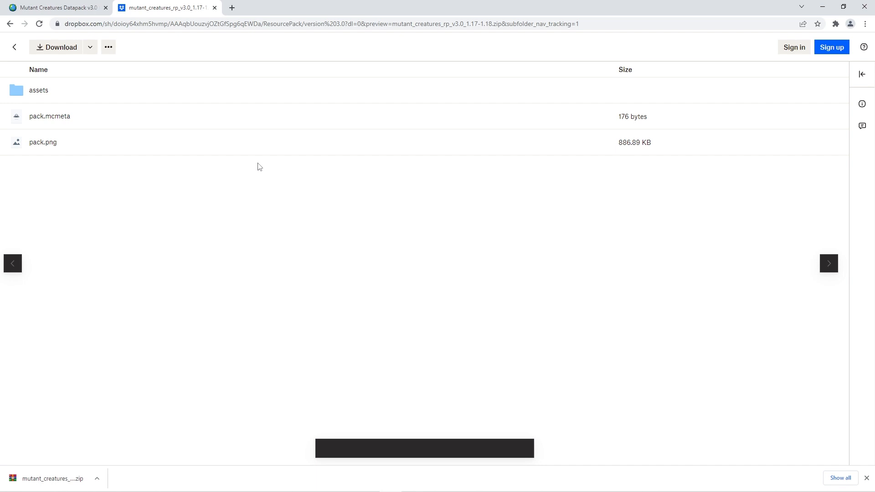
{"action": "left_click", "coordinate": [55, 47]}
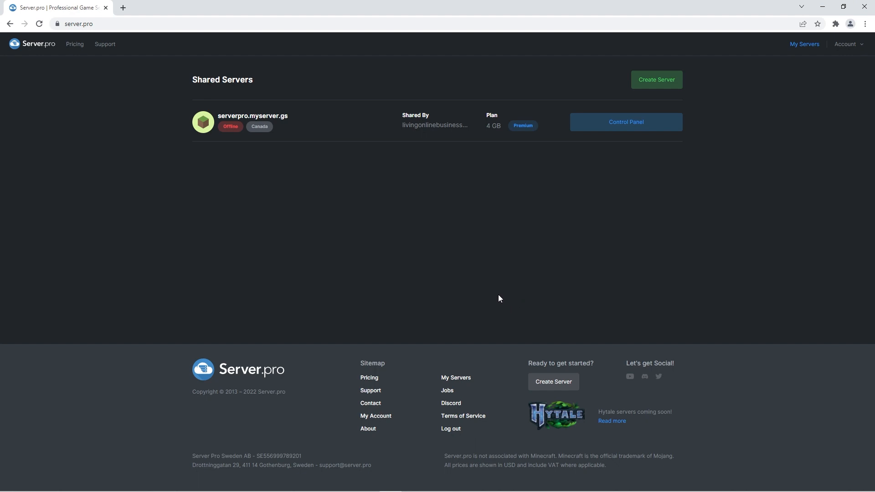
{"action": "mouse_move", "coordinate": [564, 272]}
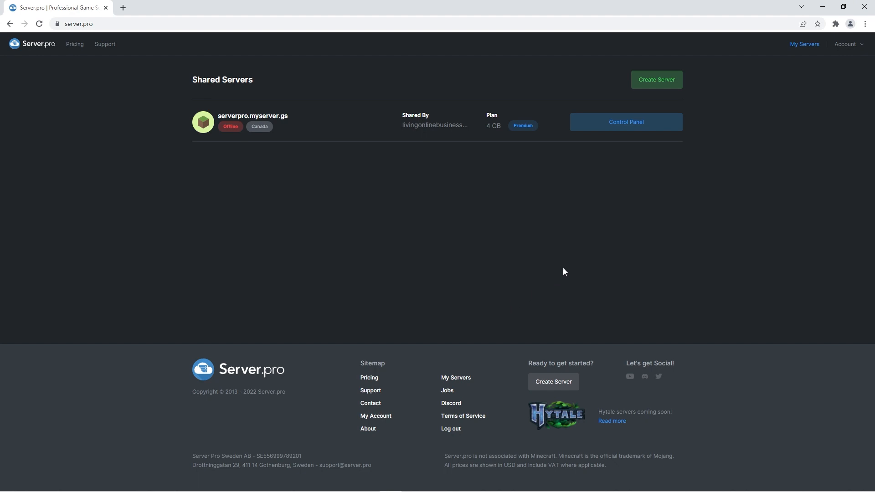
Open the shared server's Control Panel and highlight its Vanilla 1.18 version
{"action": "left_click", "coordinate": [625, 122]}
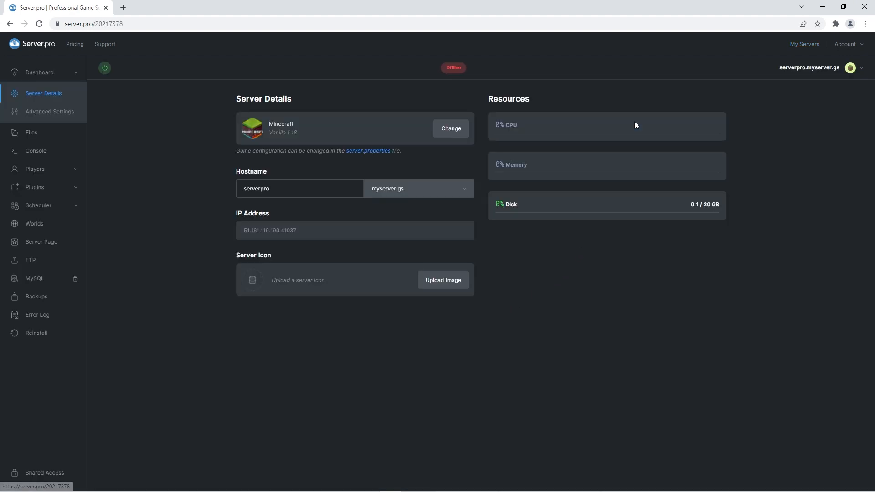
{"action": "mouse_move", "coordinate": [310, 142]}
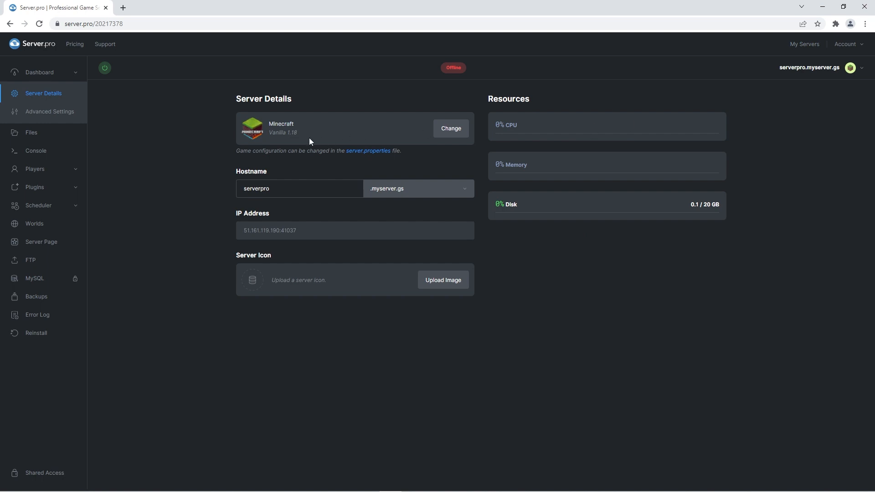
{"action": "double_click", "coordinate": [283, 132]}
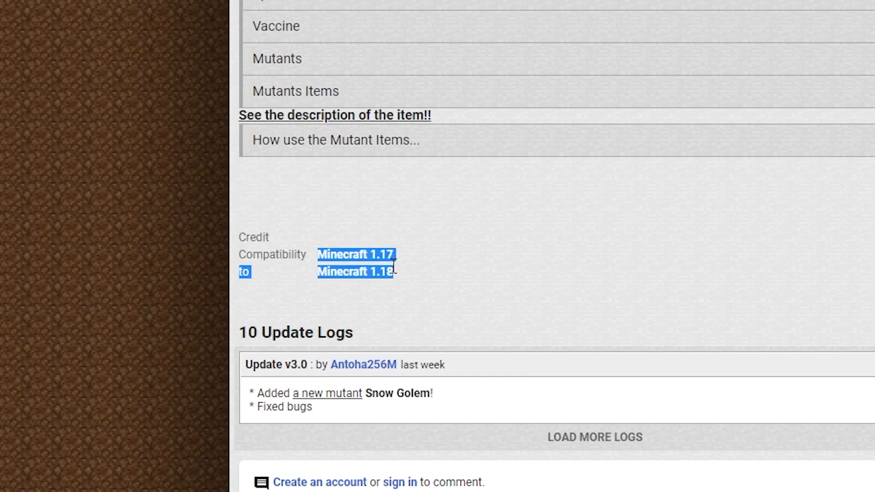
{"action": "mouse_move", "coordinate": [449, 275]}
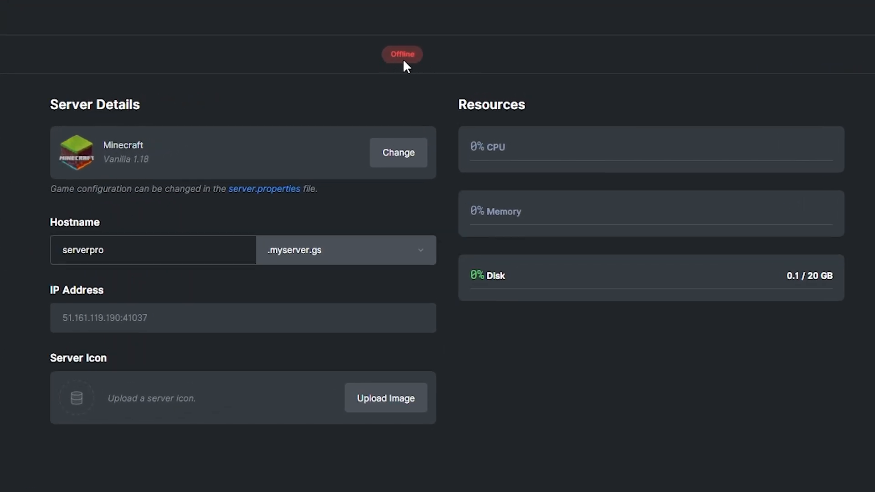
{"action": "scroll", "scroll_direction": "down", "scroll_amount": 3}
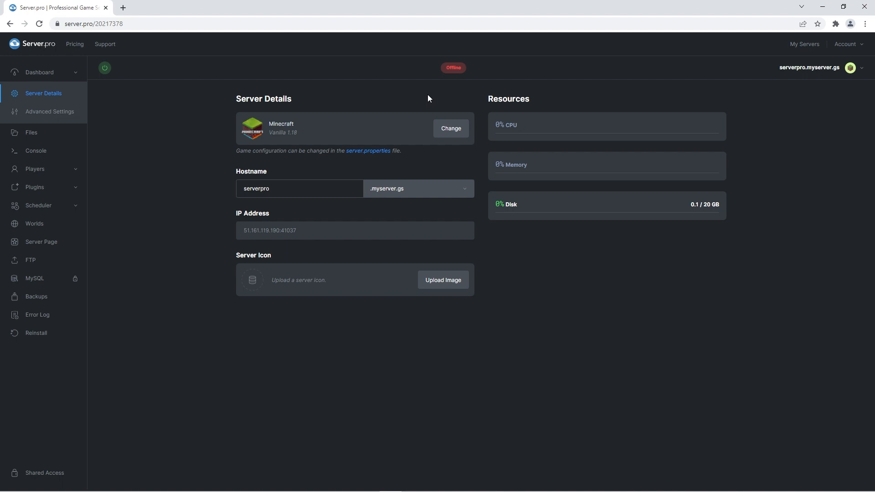
{"action": "mouse_move", "coordinate": [30, 135]}
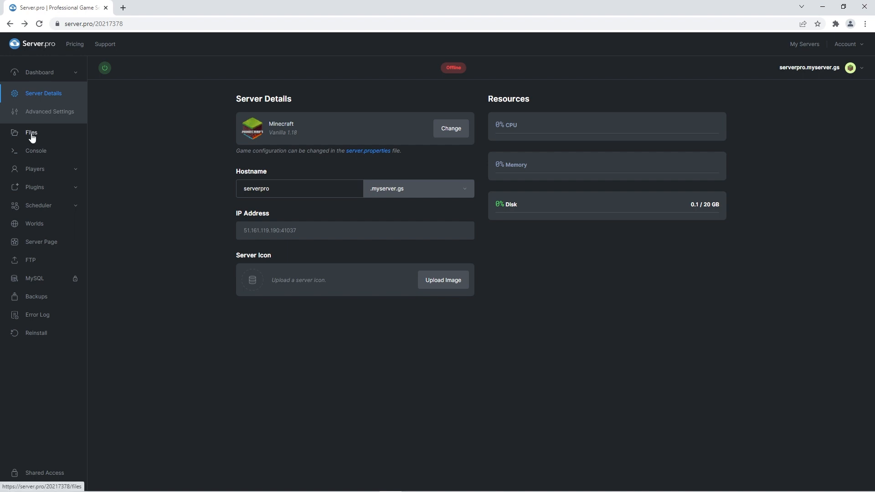
Check world/datapacks holds the mutant_creatures zip, then go to the Worlds page
{"action": "left_click", "coordinate": [31, 133]}
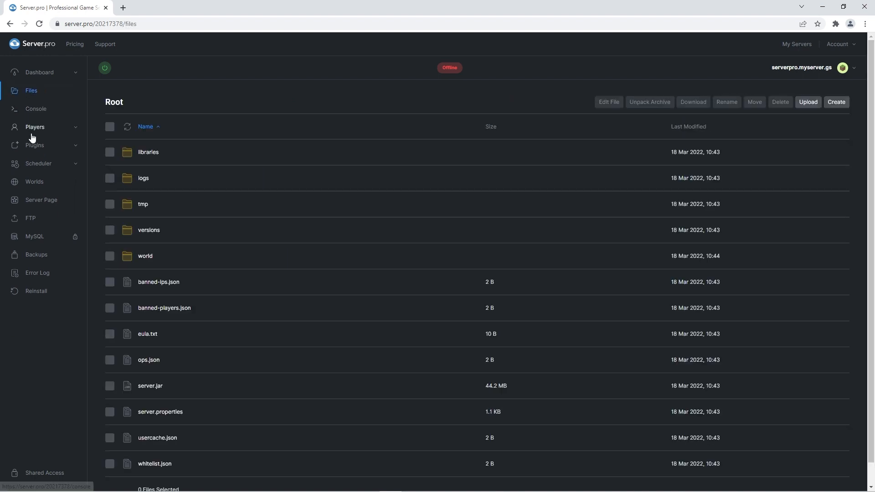
{"action": "left_click", "coordinate": [145, 256]}
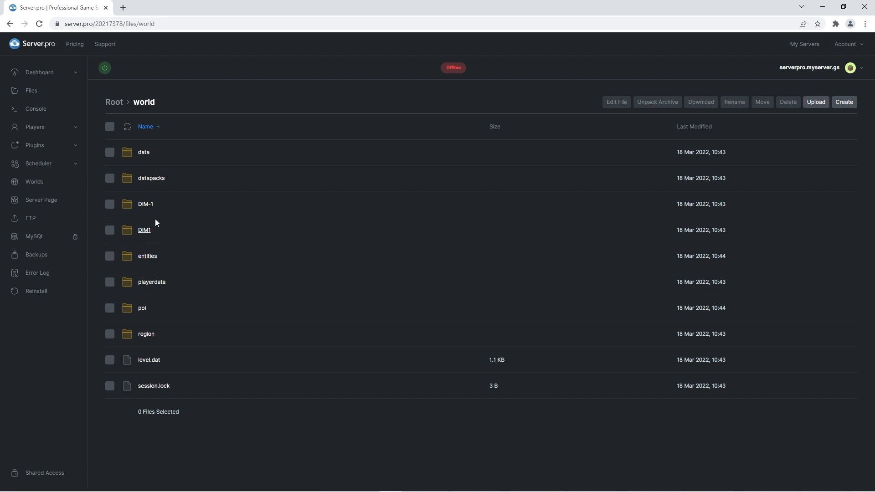
{"action": "left_click", "coordinate": [151, 179]}
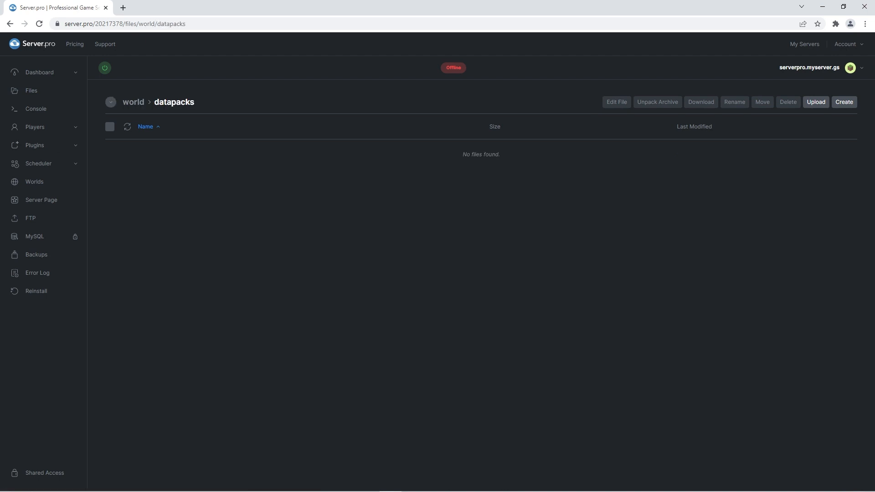
{"action": "left_click", "coordinate": [815, 102]}
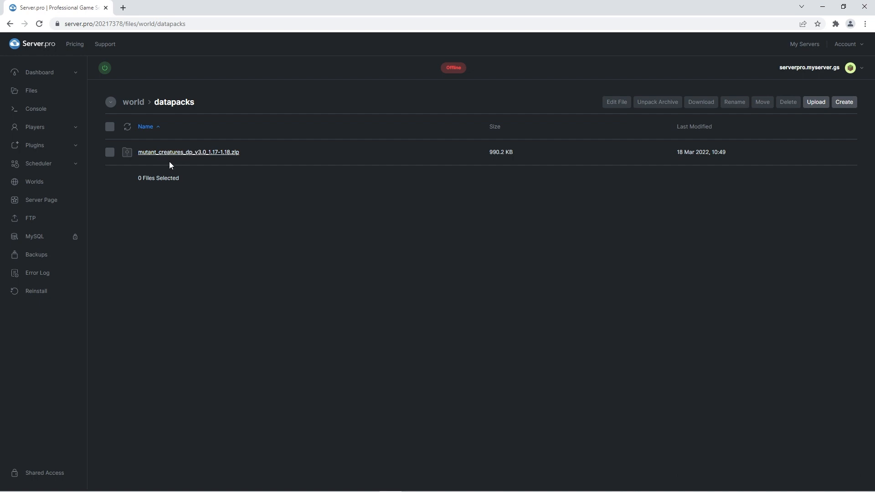
{"action": "mouse_move", "coordinate": [159, 163]}
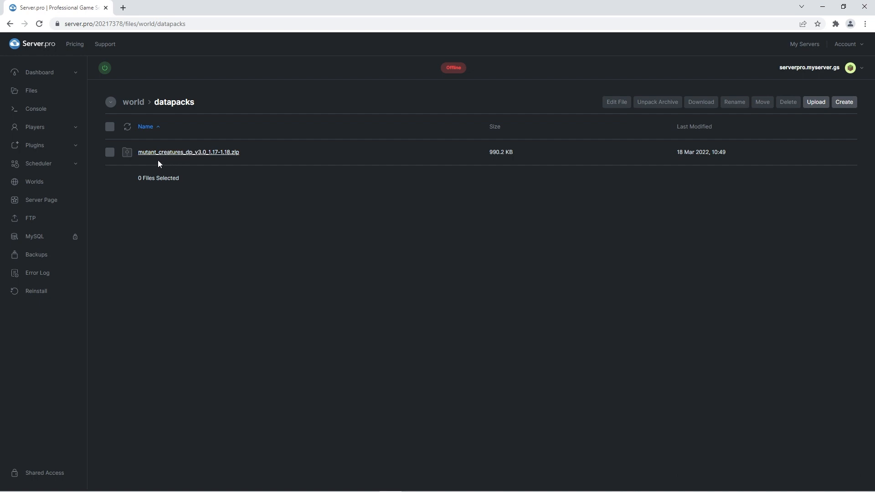
{"action": "left_click", "coordinate": [34, 182]}
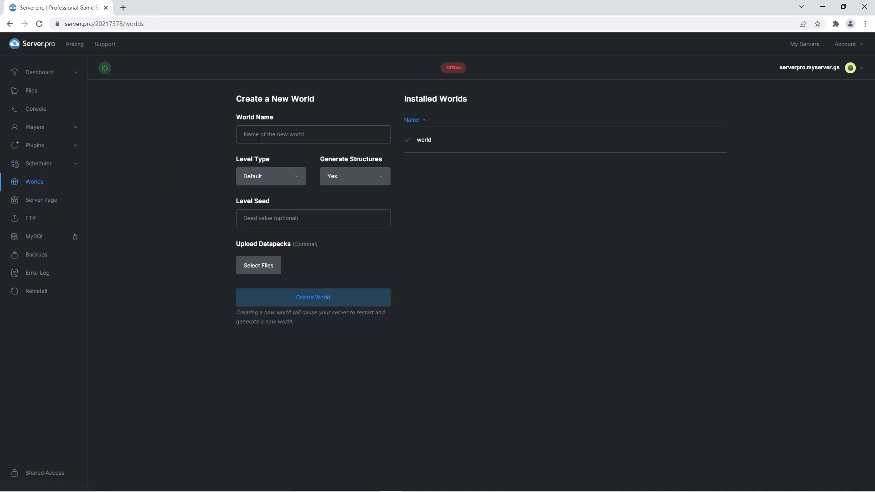
Name a new world 'clarysfunworld' and attach the Mutant Creatures datapack zip
{"action": "type", "text": "clarys"}
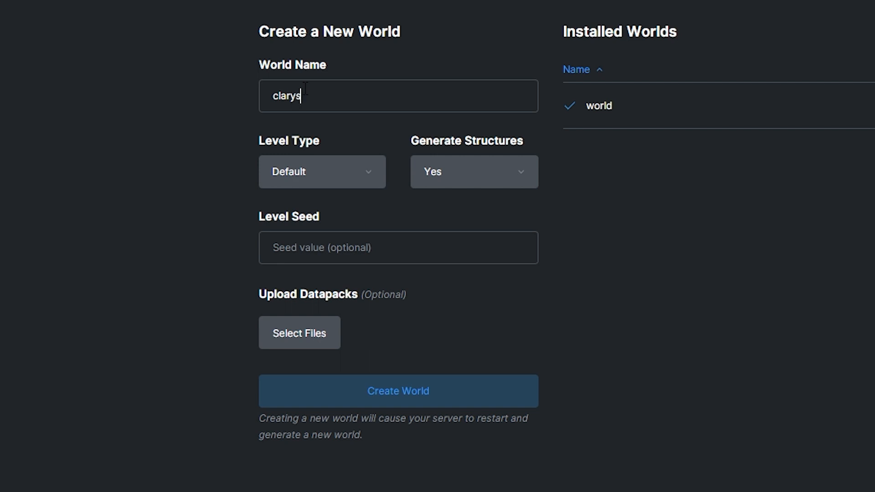
{"action": "type", "text": "funworld"}
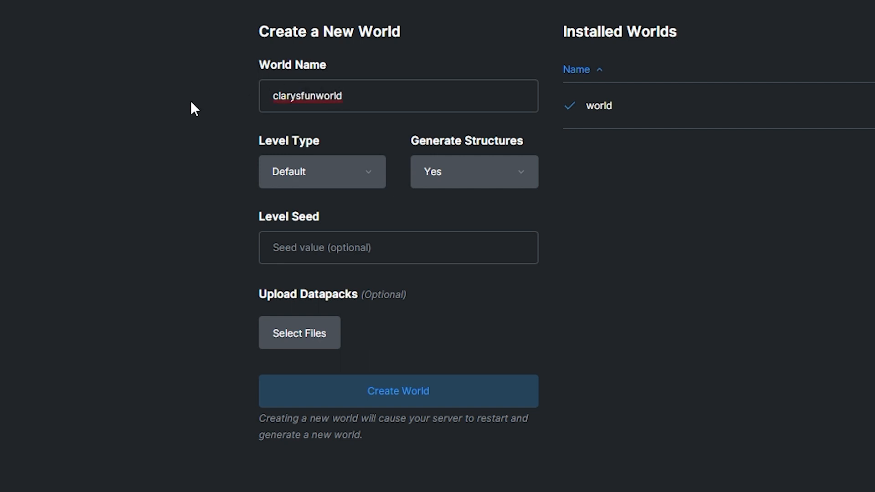
{"action": "mouse_move", "coordinate": [195, 229]}
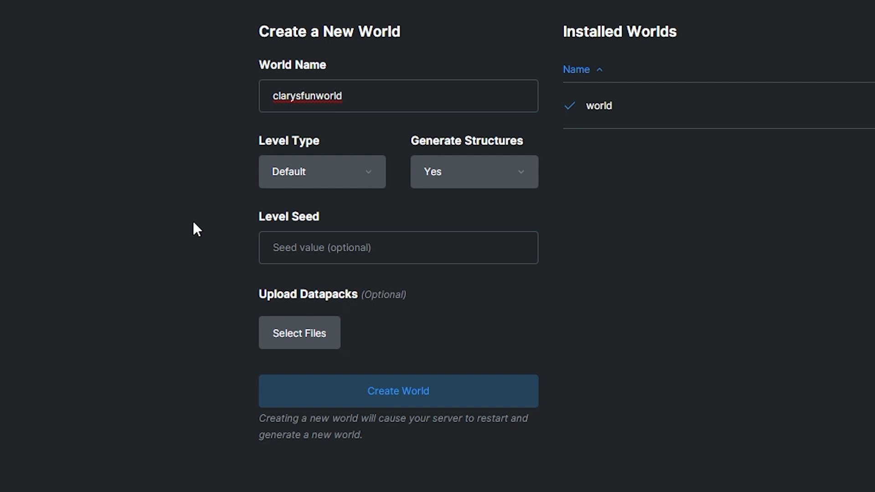
{"action": "mouse_move", "coordinate": [296, 314]}
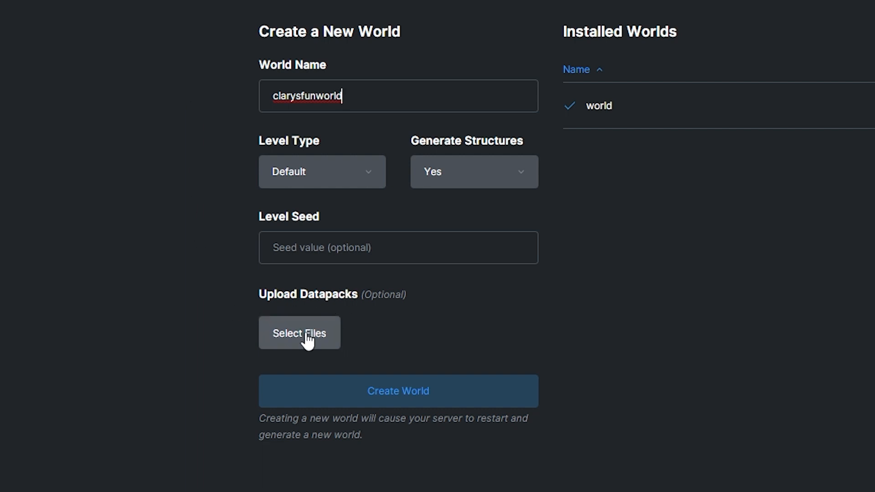
{"action": "left_click", "coordinate": [299, 333]}
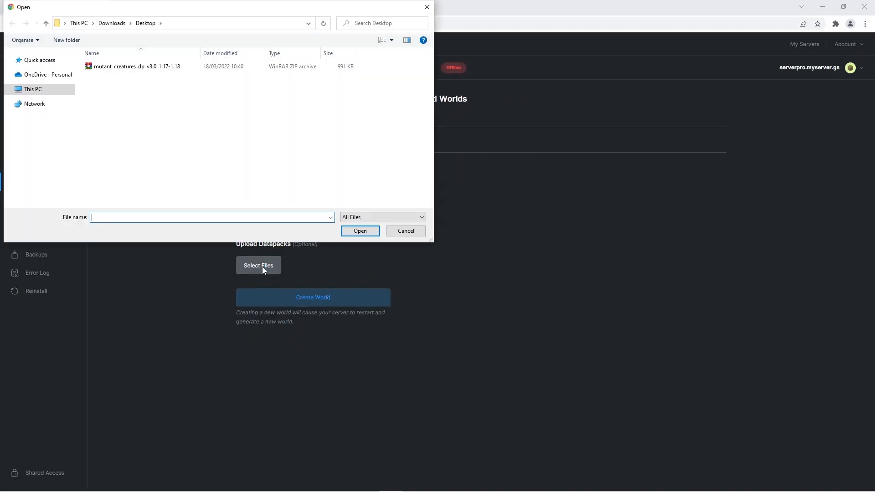
{"action": "left_click", "coordinate": [137, 66]}
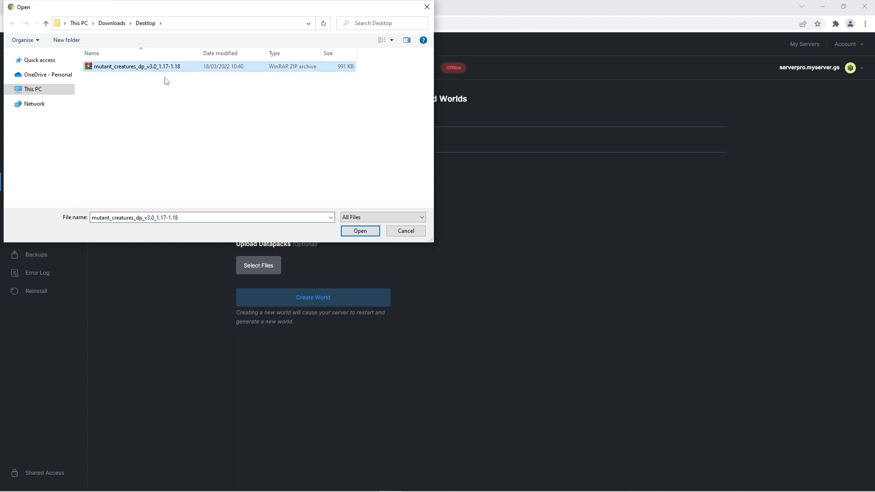
{"action": "left_click", "coordinate": [359, 231]}
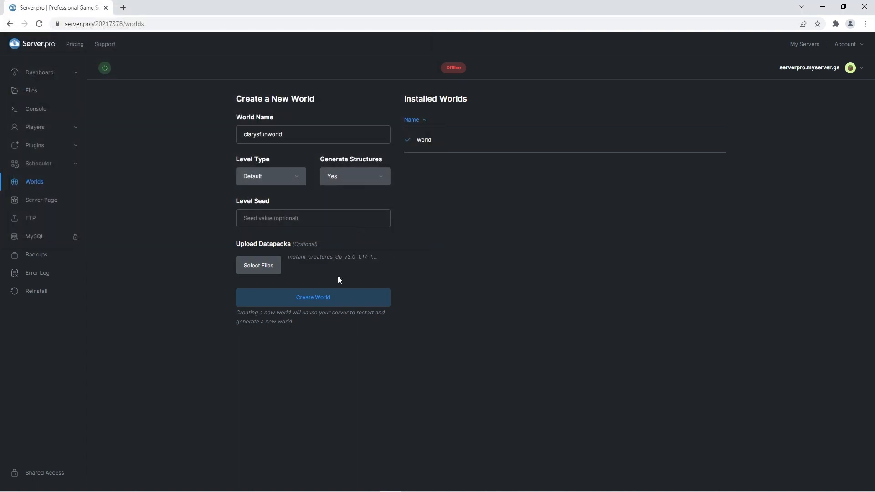
Create the clarysfunworld world and open its files
{"action": "left_click", "coordinate": [312, 296]}
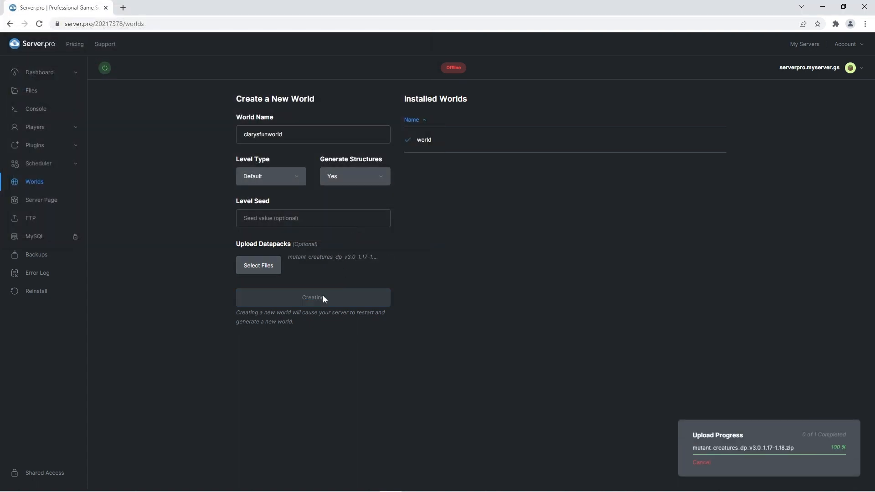
{"action": "left_click", "coordinate": [311, 297]}
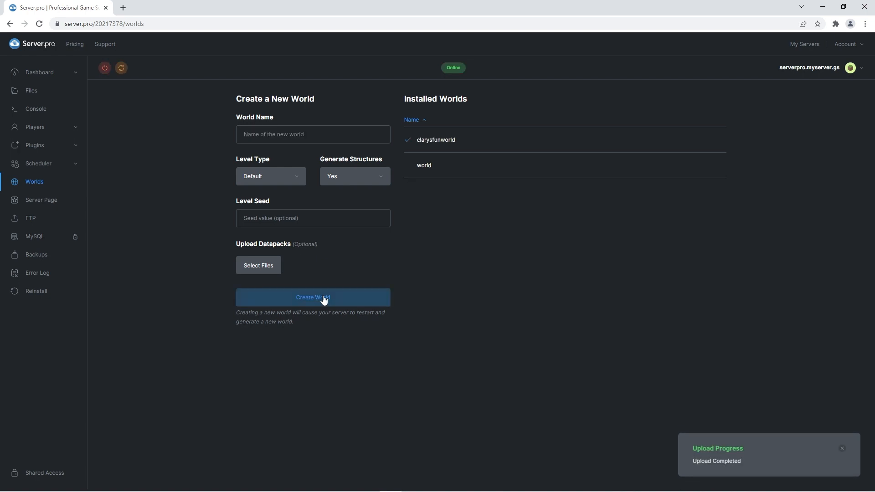
{"action": "left_click", "coordinate": [30, 90]}
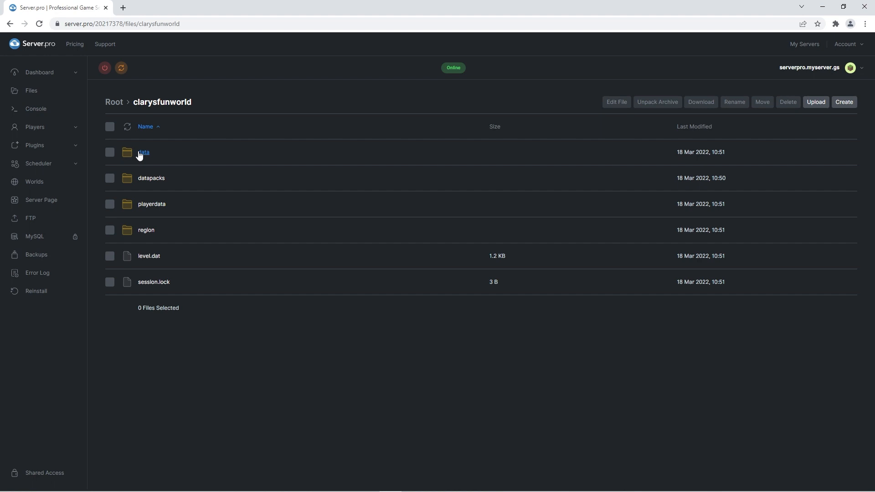
Open clarysfunworld's datapacks folder to confirm the mutant_creatures zip is there
{"action": "left_click", "coordinate": [151, 178]}
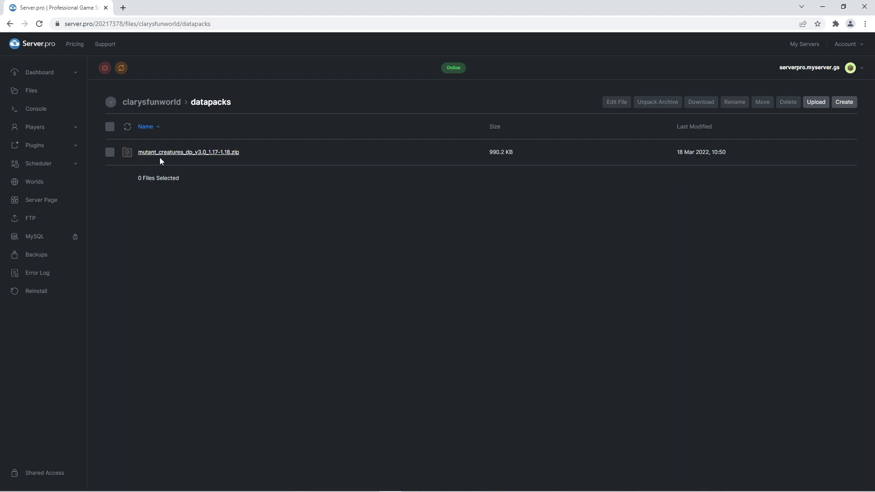
{"action": "mouse_move", "coordinate": [166, 182]}
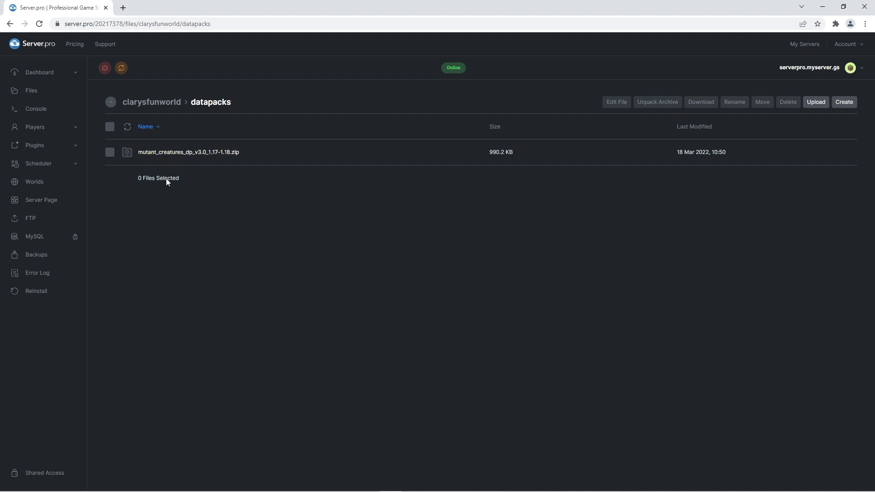
{"action": "mouse_move", "coordinate": [265, 195]}
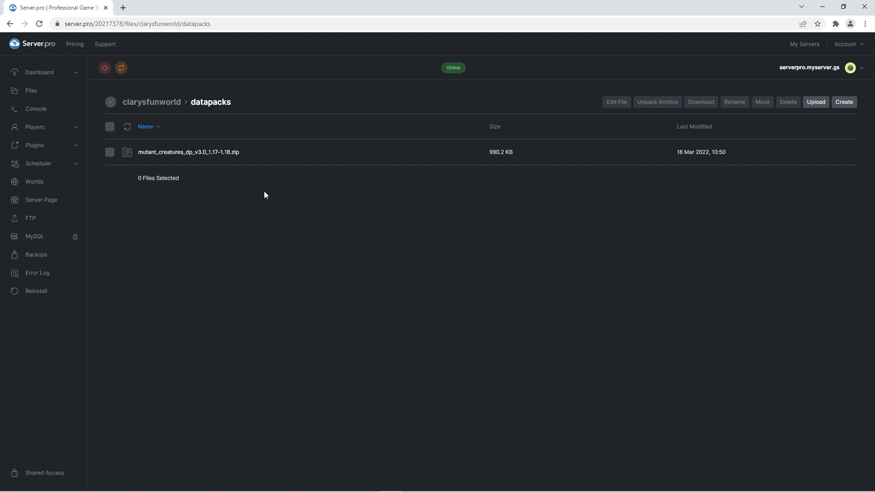
Paste the mutant_creatures_rp v3.0 Dropbox link into server.properties' resource-pack line
{"action": "left_click", "coordinate": [30, 90]}
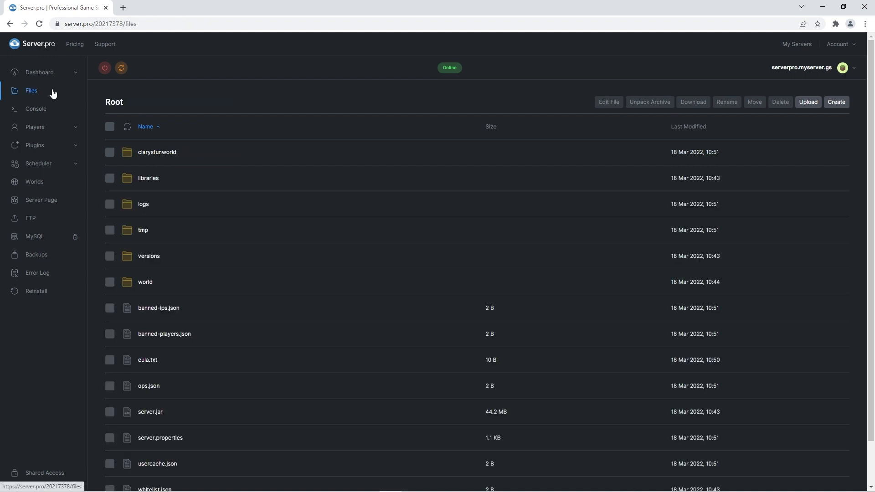
{"action": "left_click", "coordinate": [160, 438]}
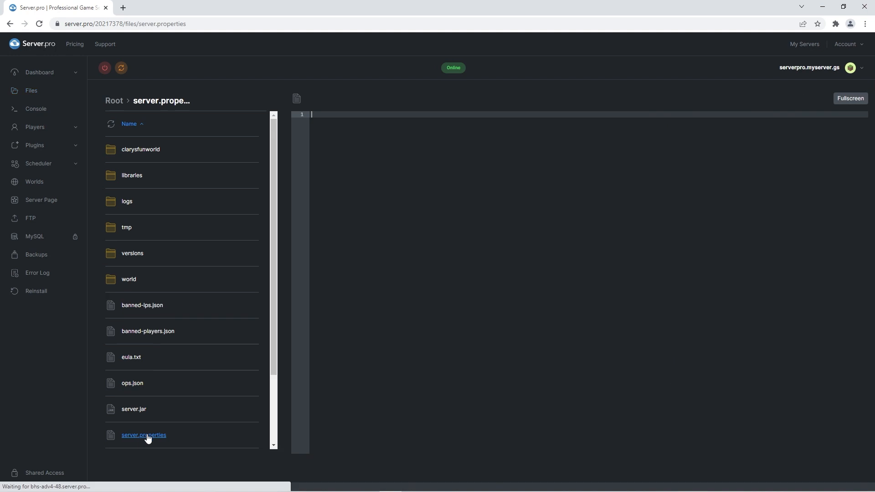
{"action": "left_click", "coordinate": [144, 435]}
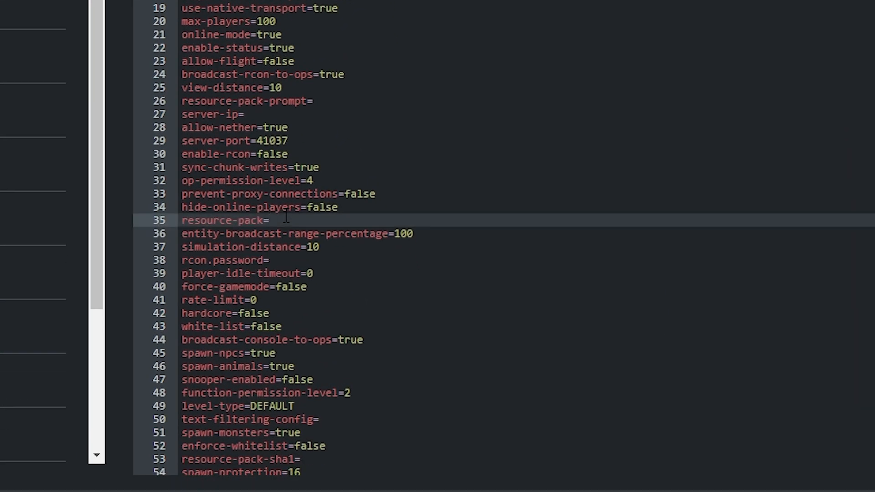
{"action": "type", "text": "https://www.dropbox.com/s/8askuw9jhykvv92/mutant_creatures_rp_v3.0_1.17-1.18.zip?dl=1"}
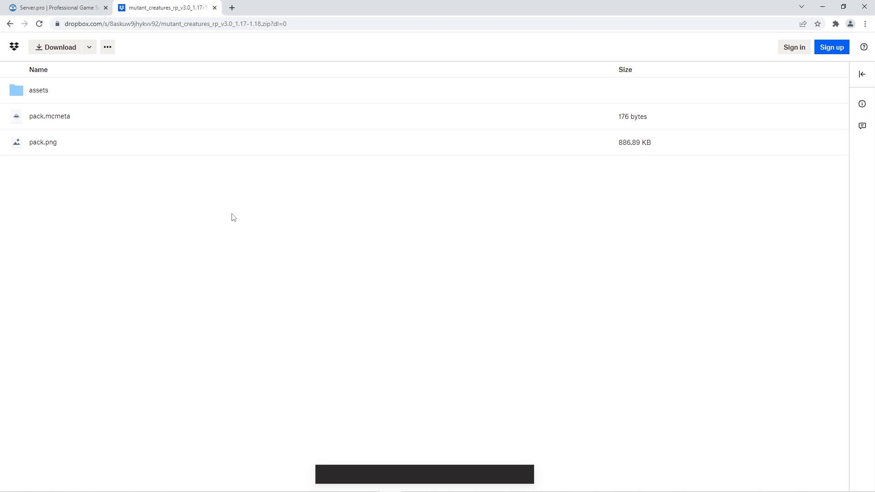
{"action": "mouse_move", "coordinate": [204, 218]}
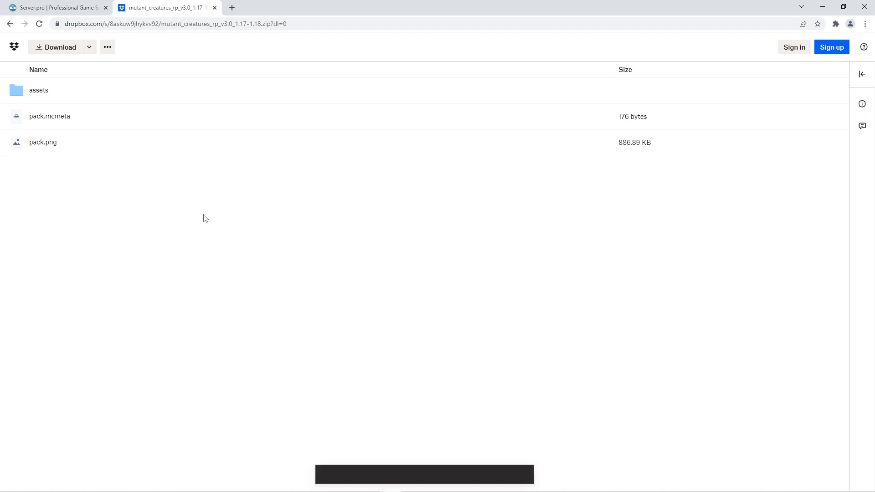
{"action": "mouse_move", "coordinate": [187, 216]}
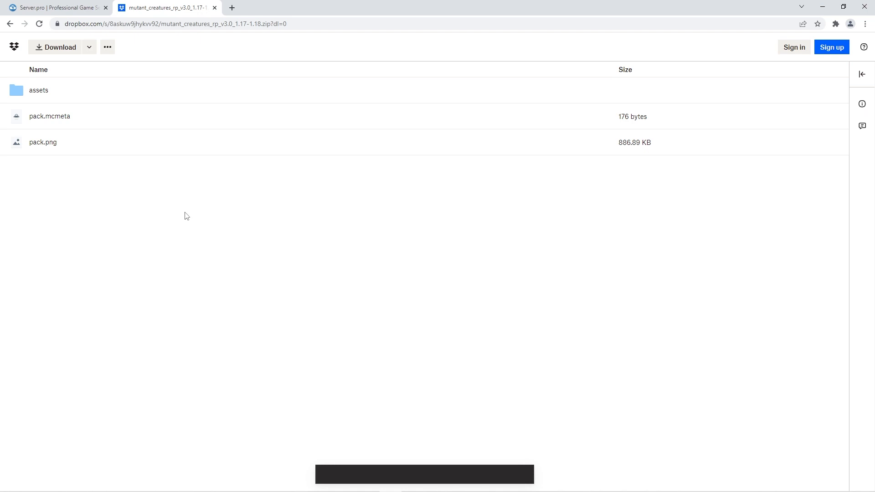
{"action": "mouse_move", "coordinate": [160, 205]}
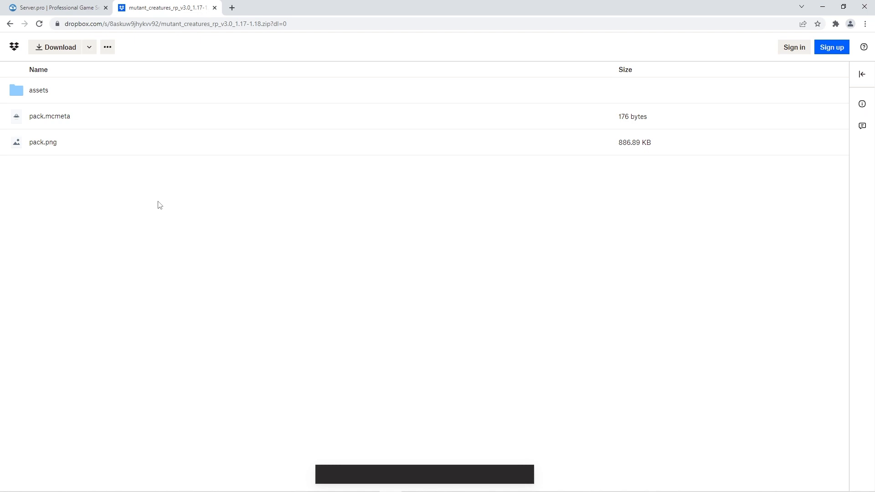
{"action": "mouse_move", "coordinate": [167, 209]}
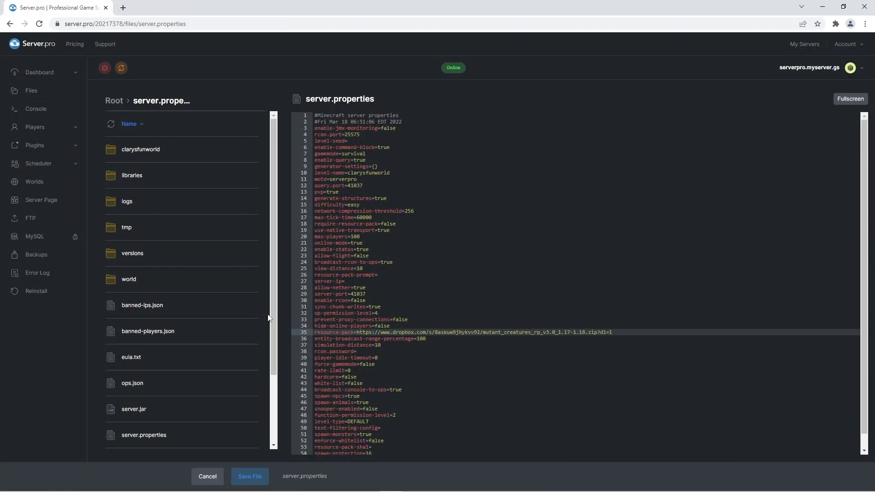
Save server.properties with the Dropbox resource-pack link ending in dl=1
{"action": "left_click", "coordinate": [207, 475]}
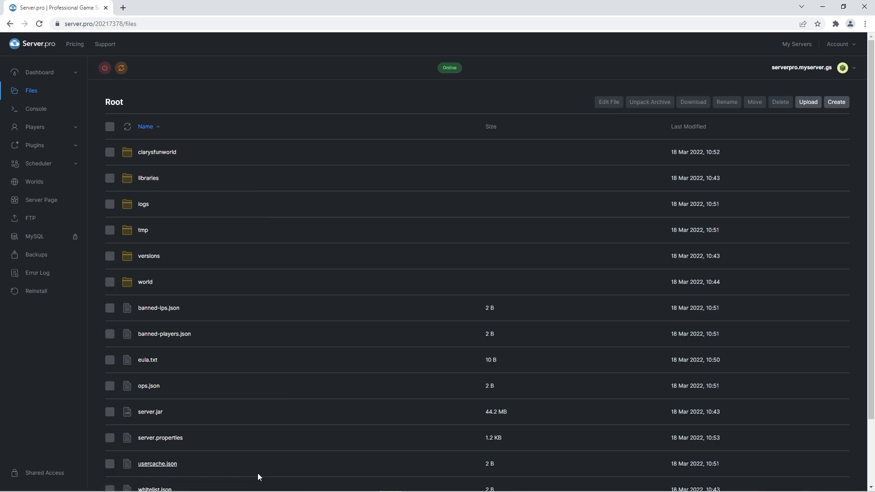
{"action": "left_click", "coordinate": [40, 72]}
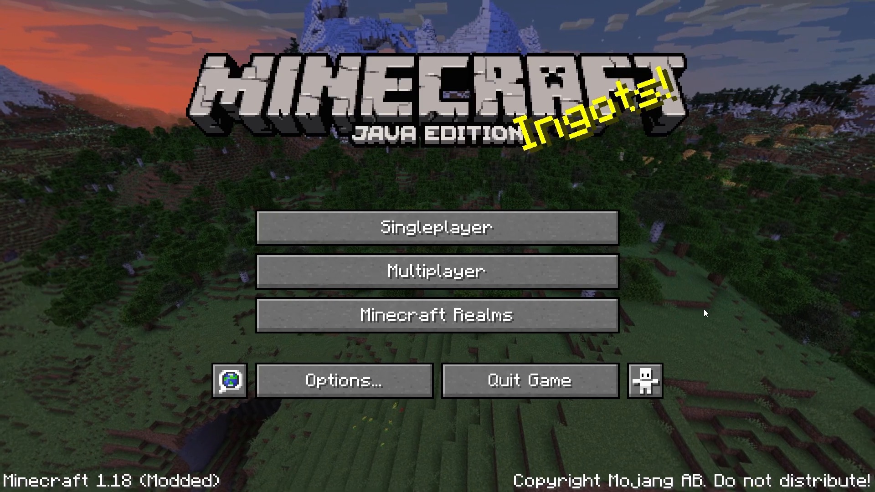
Add serverpro.myserver.gs as a multiplayer server and join its forest world
{"action": "left_click", "coordinate": [438, 271]}
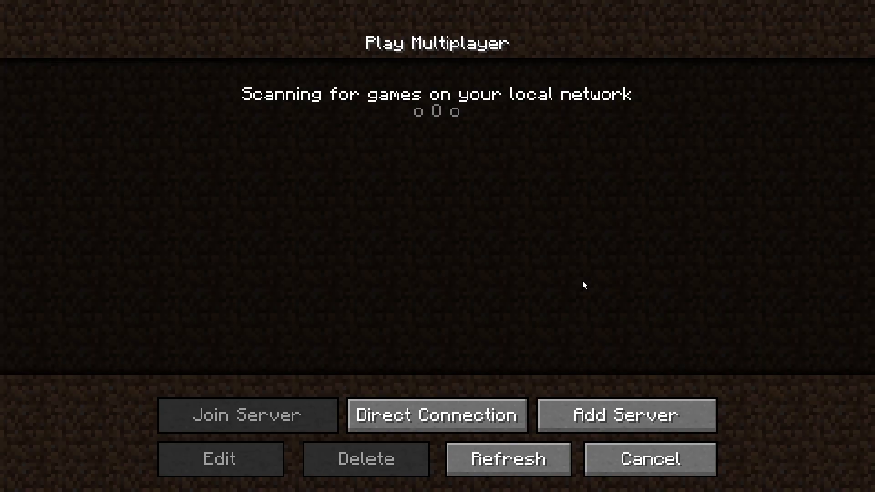
{"action": "left_click", "coordinate": [626, 415]}
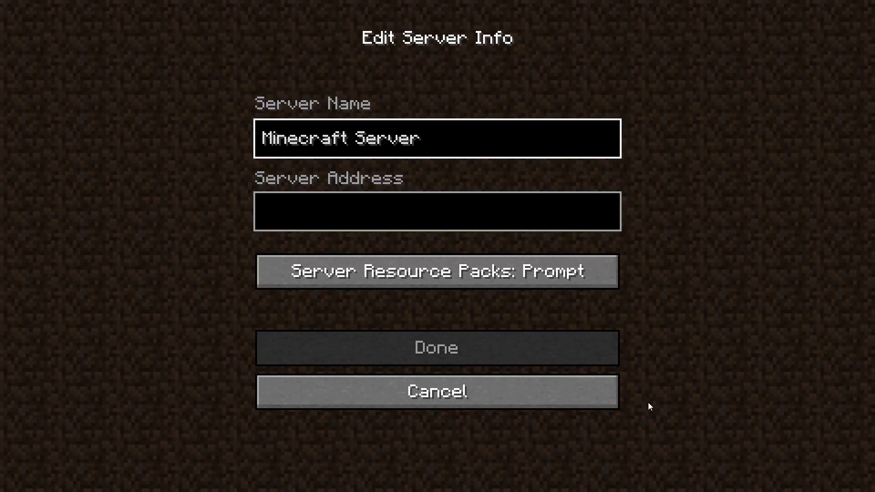
{"action": "type", "text": "serverpro.myserver.gs"}
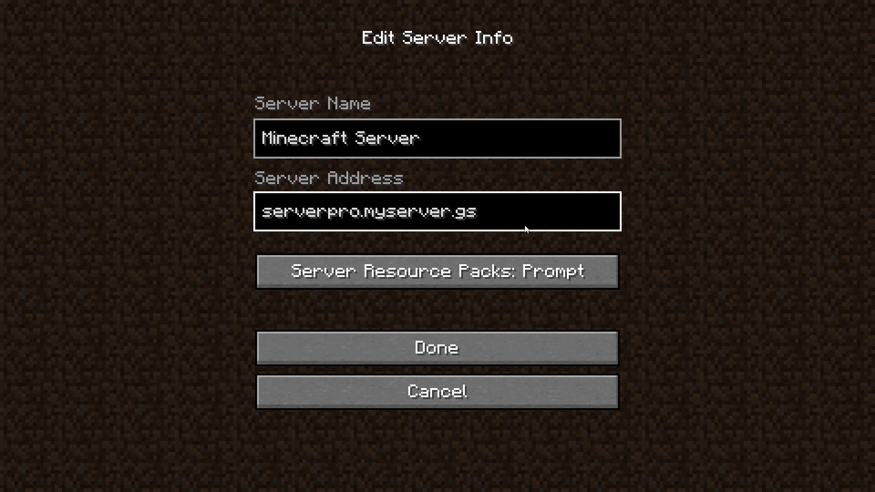
{"action": "left_click", "coordinate": [436, 348]}
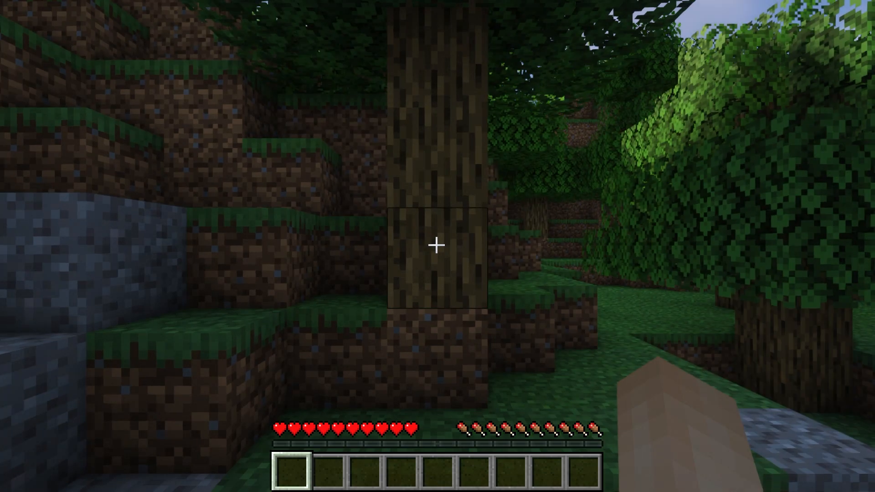